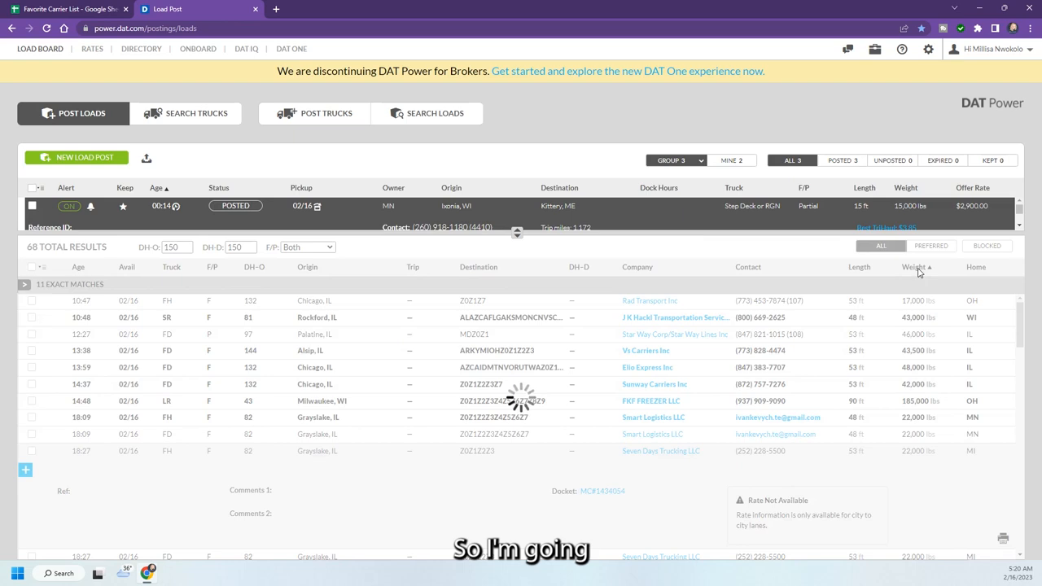
# Sort the truck matches by weight, heaviest first, and expand the FKF Freezer LLC posting
pyautogui.click(914, 267)
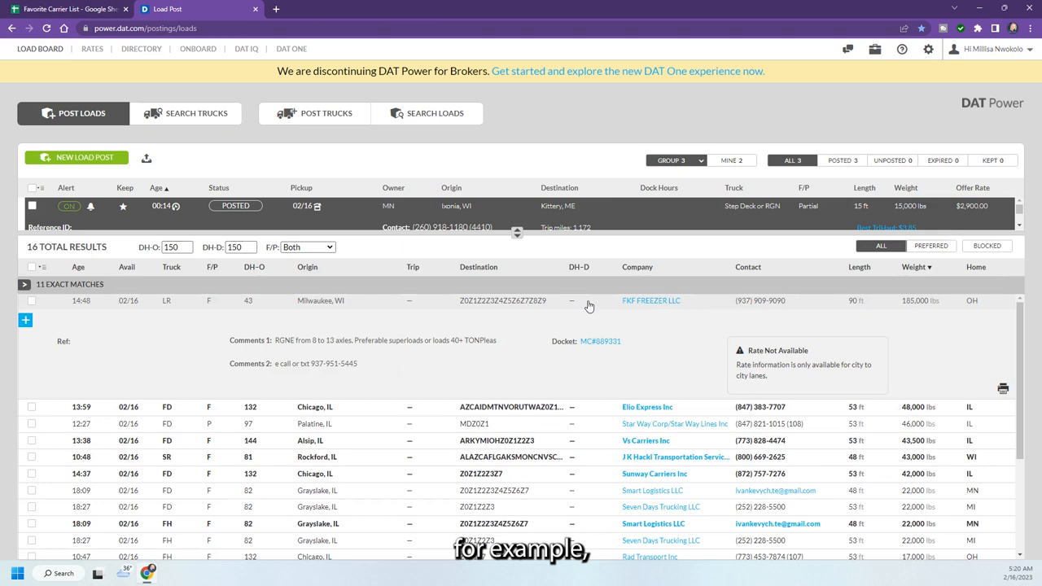
pyautogui.moveTo(459, 340)
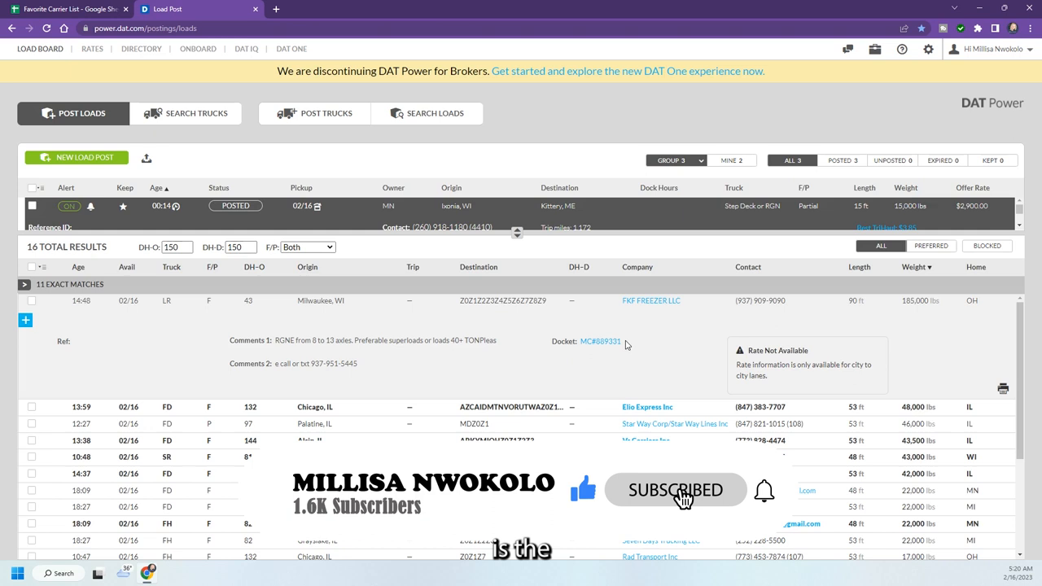
pyautogui.click(69, 9)
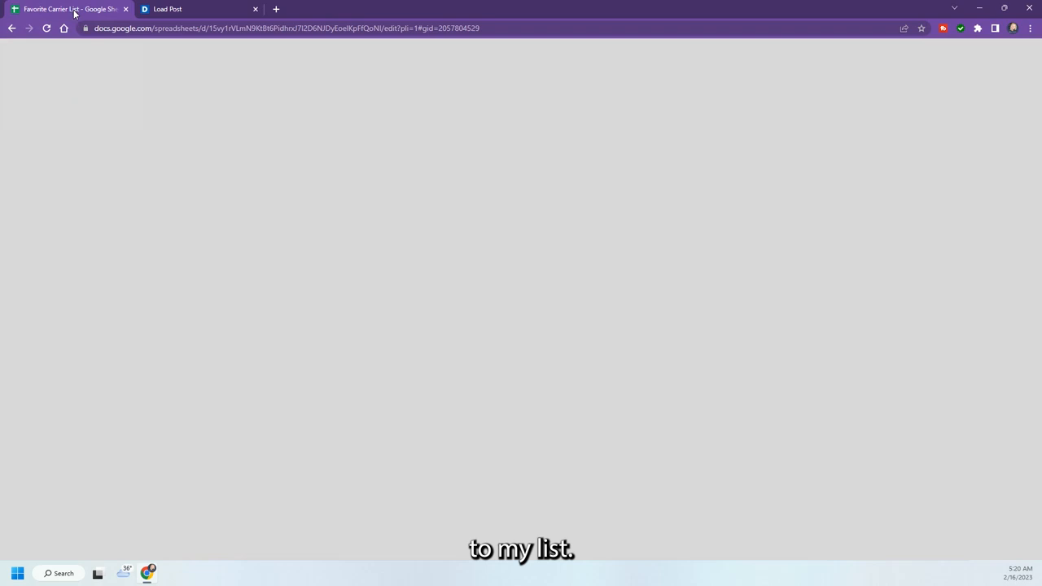
# Add 'FKF Freezer LLC' in cell B39 as an RGN carrier and begin its MC number
pyautogui.click(167, 9)
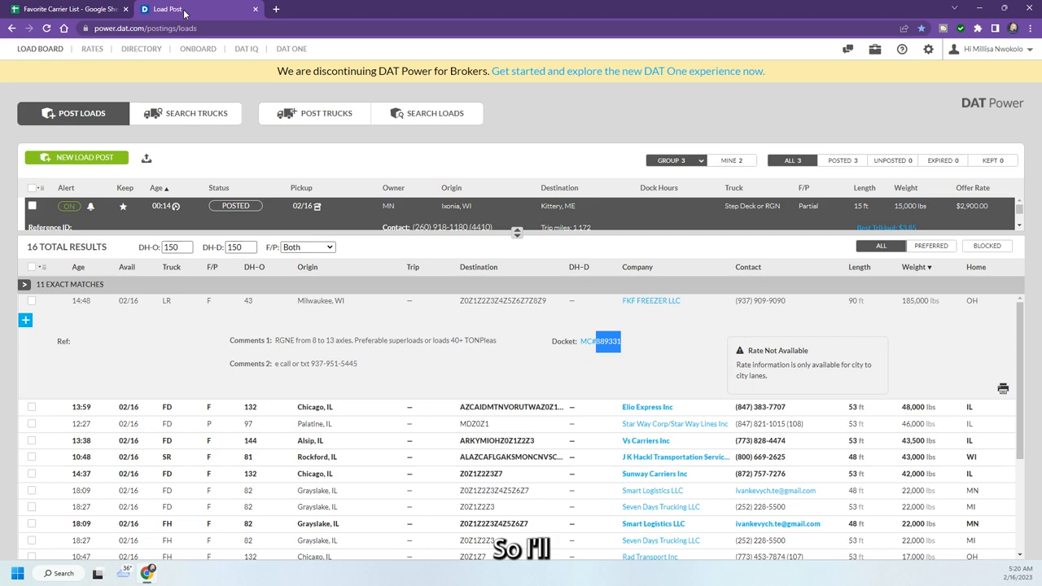
pyautogui.click(69, 9)
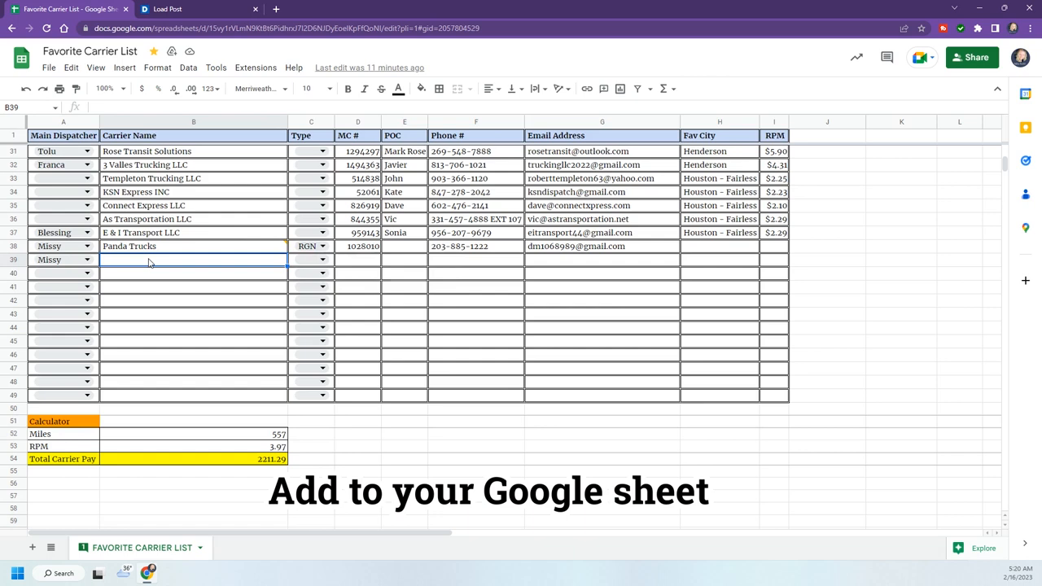
pyautogui.write('FKF Freezer LLC')
pyautogui.click(311, 259)
pyautogui.write('RGN')
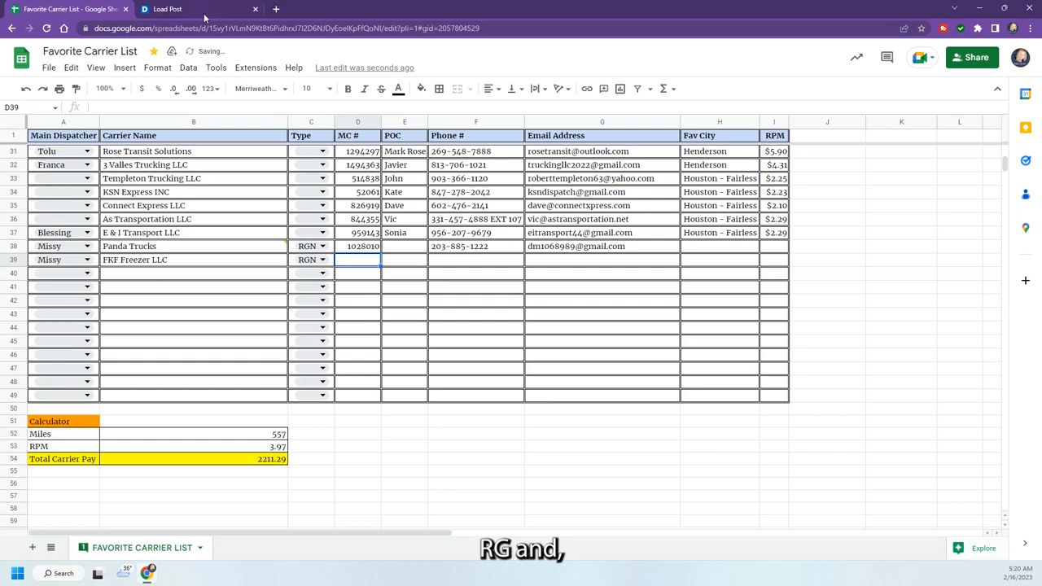
pyautogui.write('8')
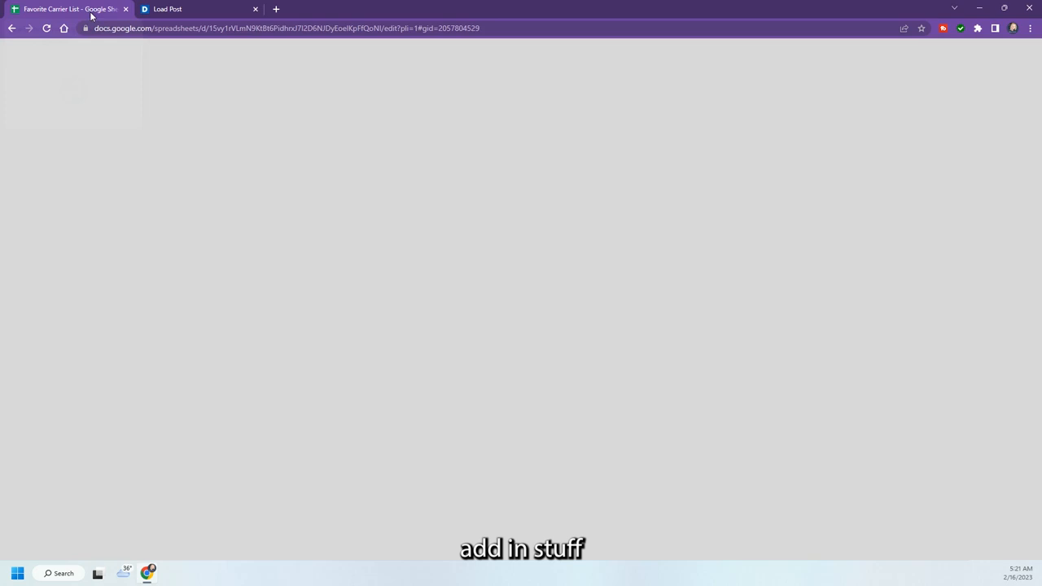
pyautogui.click(166, 9)
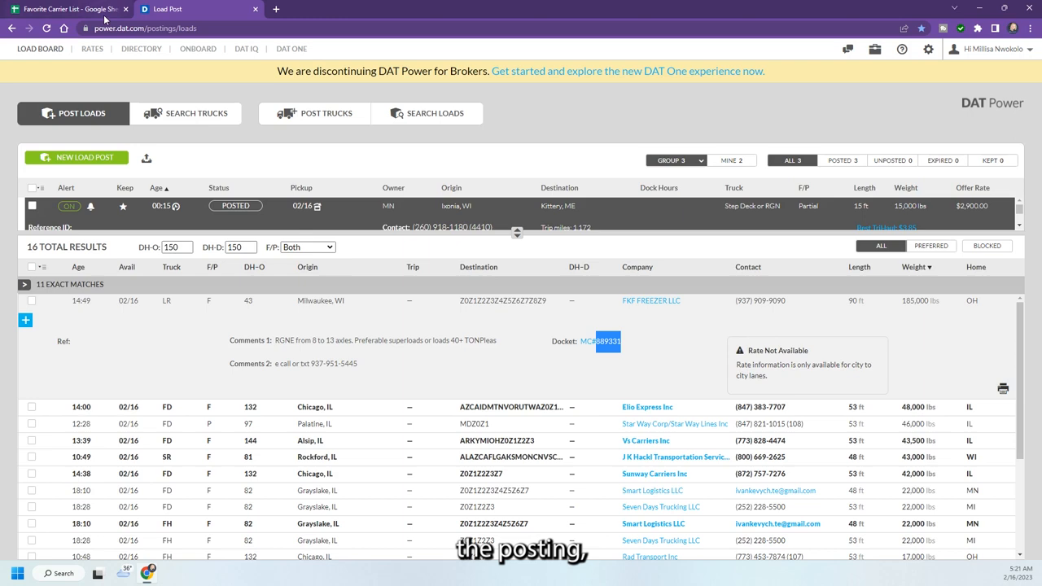
# Close the FKF Freezer LLC details and open the Western Star Llc similar match
pyautogui.click(69, 9)
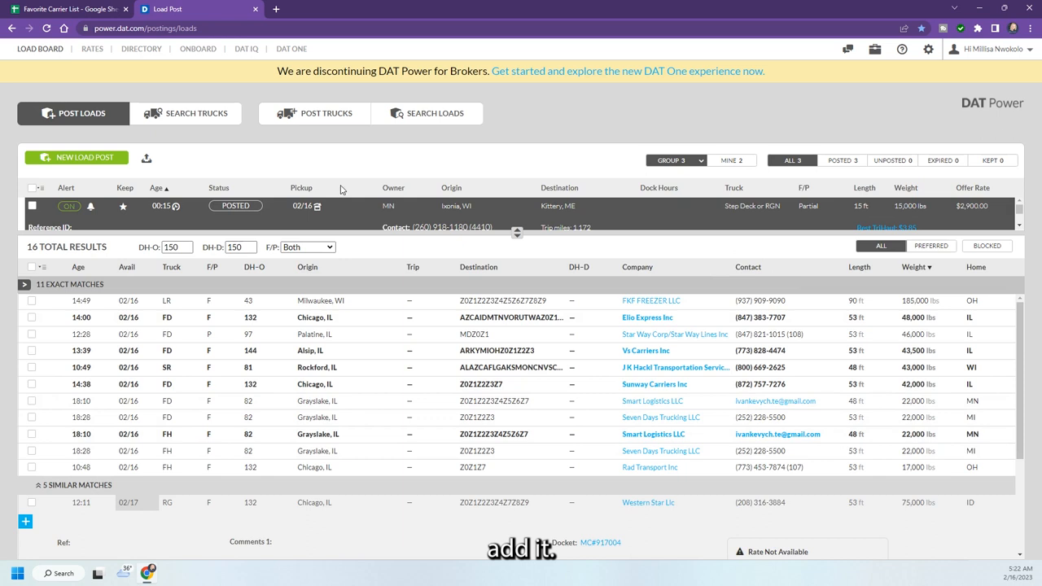
# Begin a new truck search set to only RG trucks
pyautogui.click(186, 113)
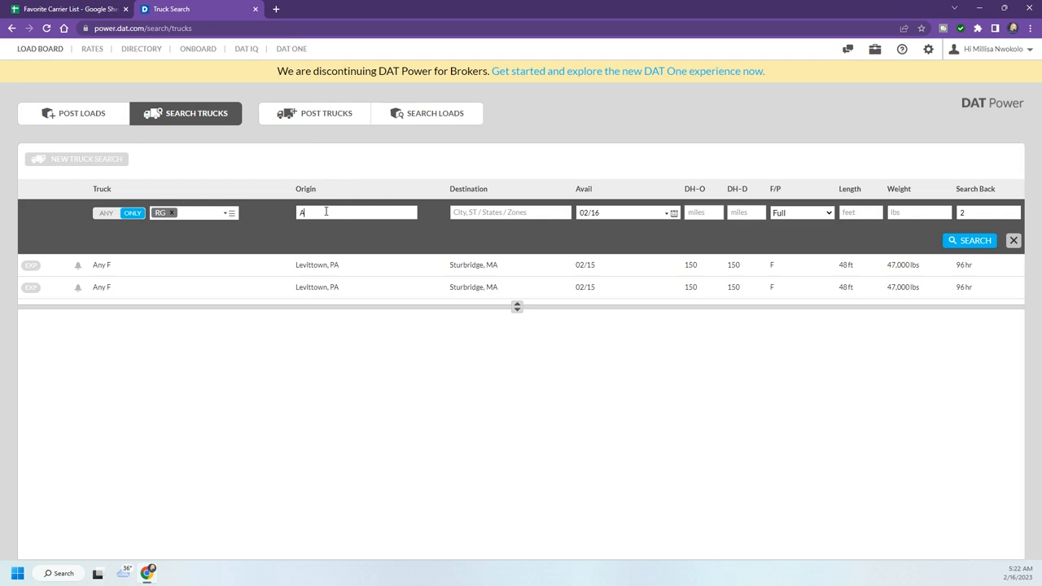
# Search RG trucks from Atlanta, GA with a 150-mile DH-O, then edit the search to CN
pyautogui.write('Atlanta, GA')
pyautogui.click(193, 213)
pyautogui.write(' SD')
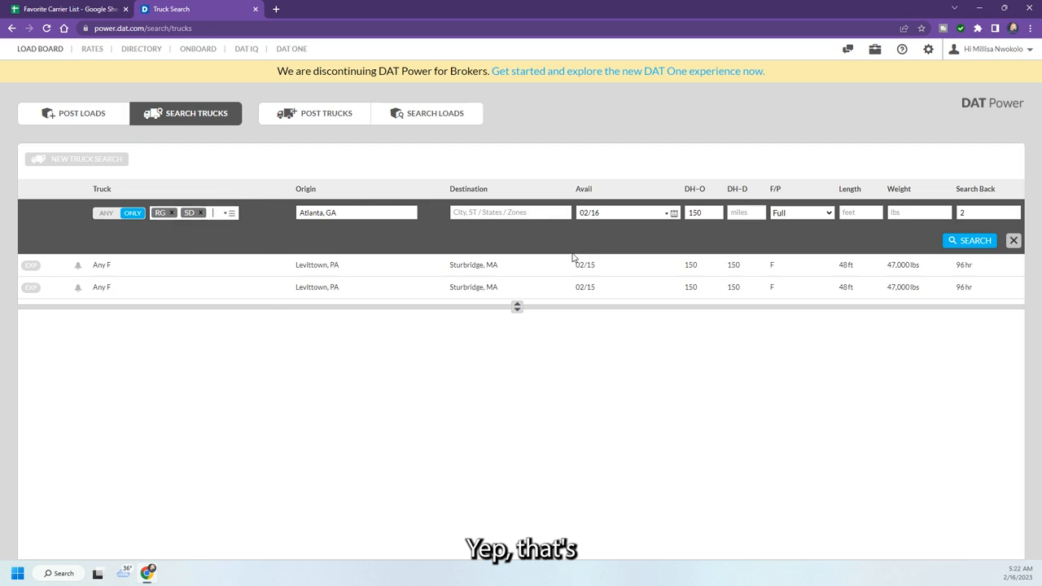
pyautogui.click(969, 240)
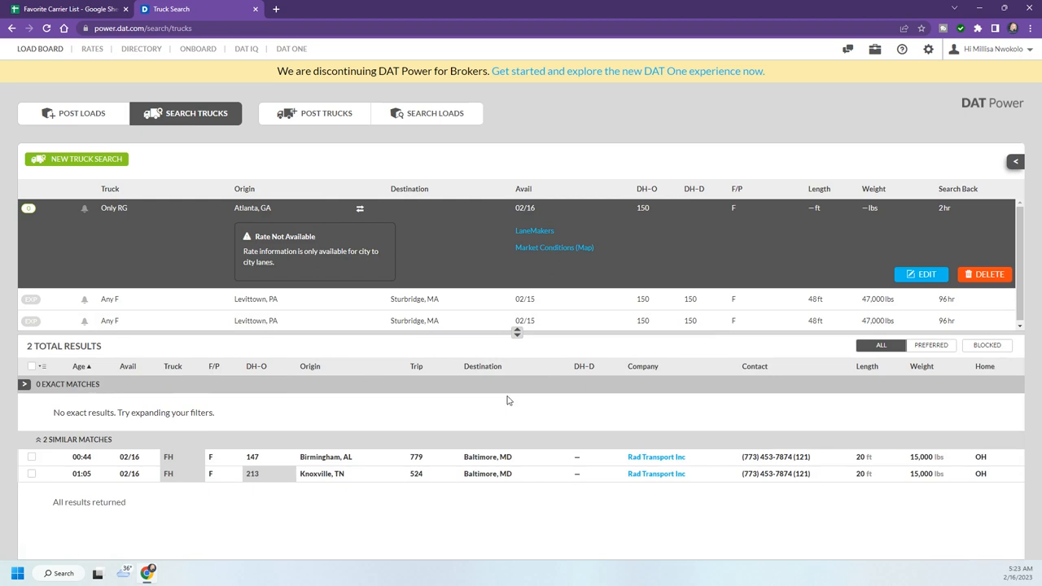
pyautogui.click(921, 274)
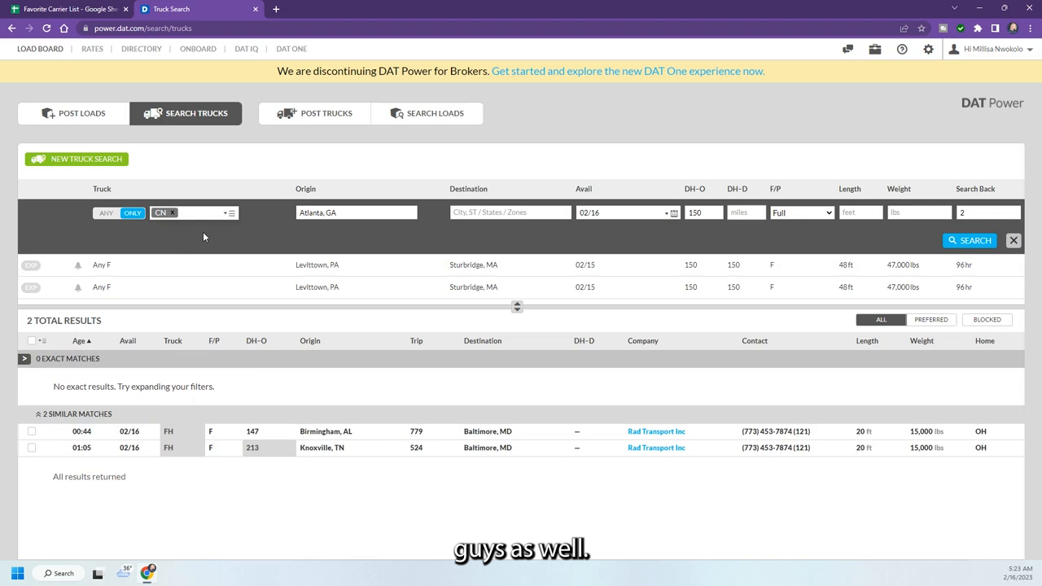
# Try Houston, TX and then Indianapolis, IN as the truck search origin
pyautogui.write('H')
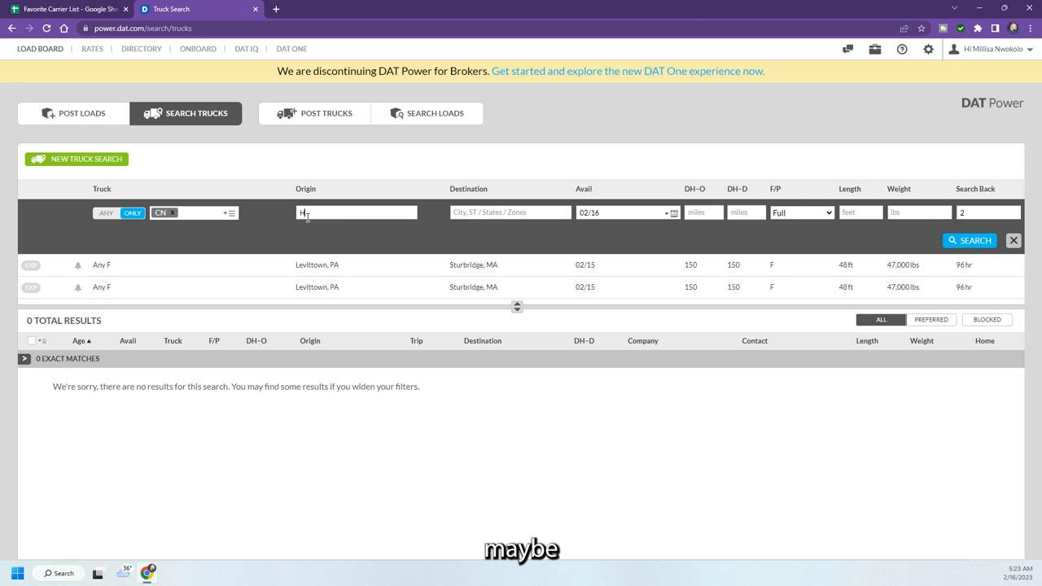
pyautogui.click(969, 240)
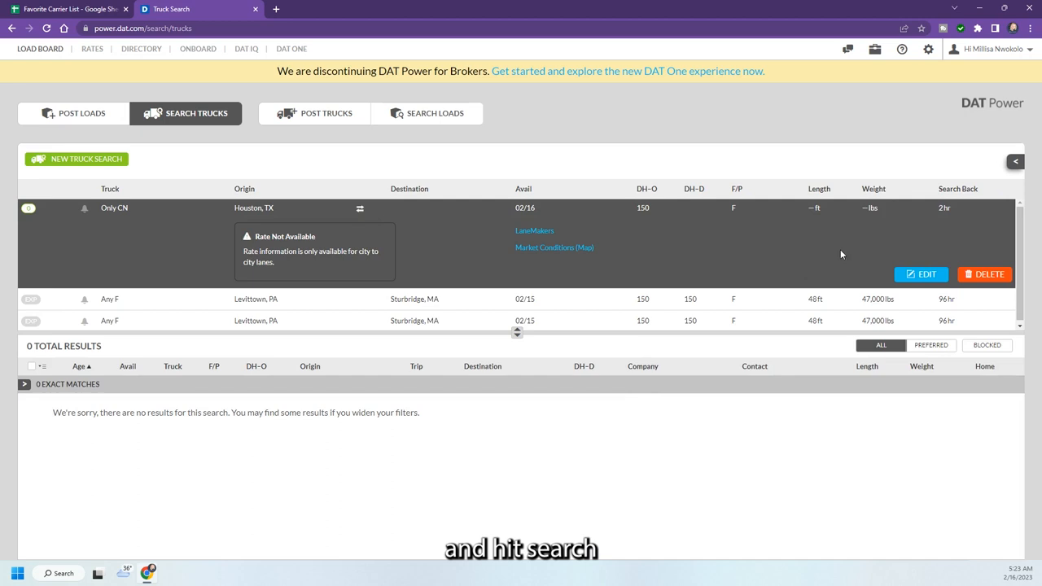
pyautogui.click(921, 274)
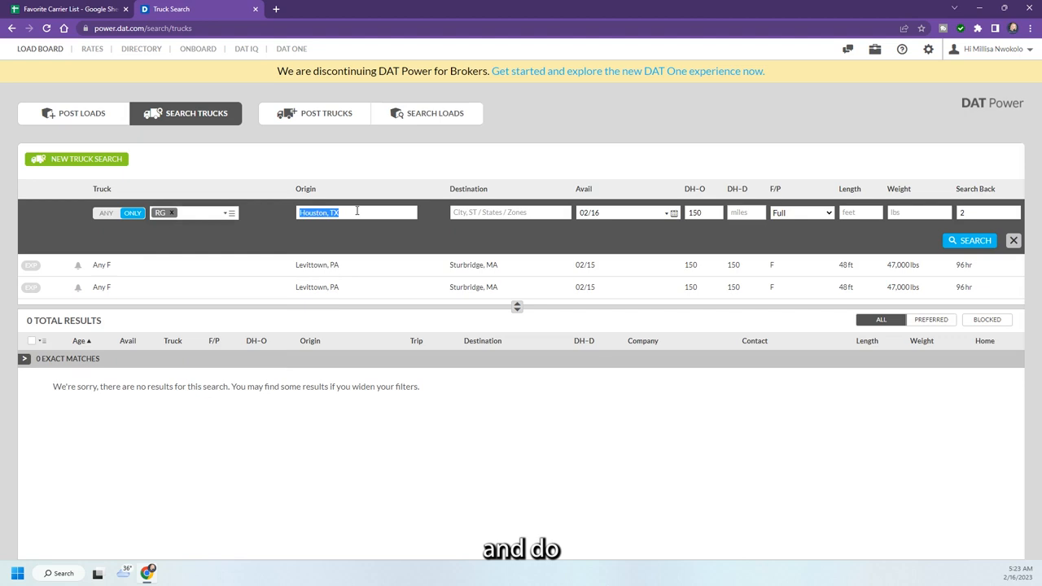
pyautogui.write('Indianapolis, IN')
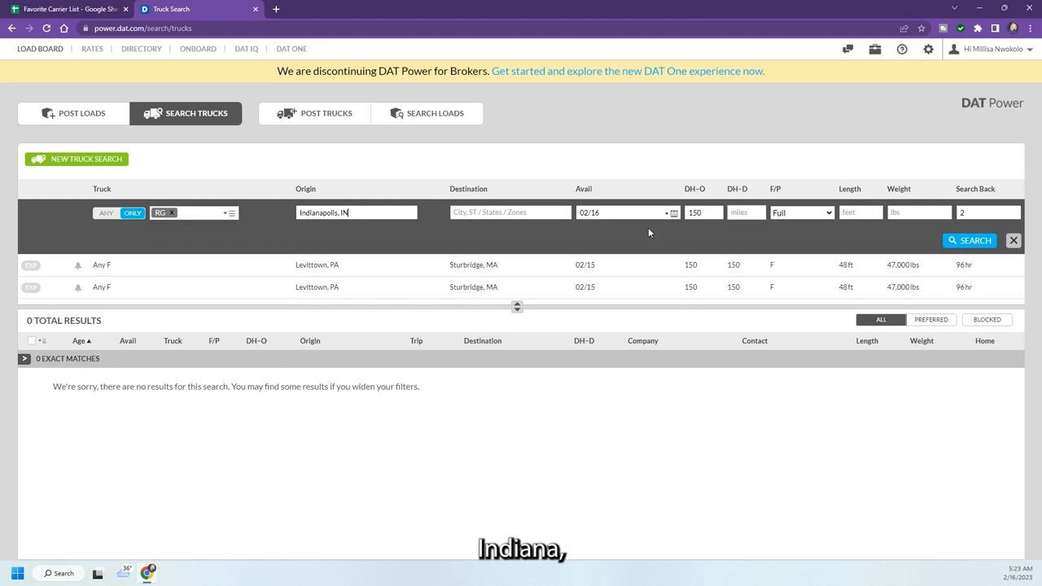
pyautogui.click(969, 240)
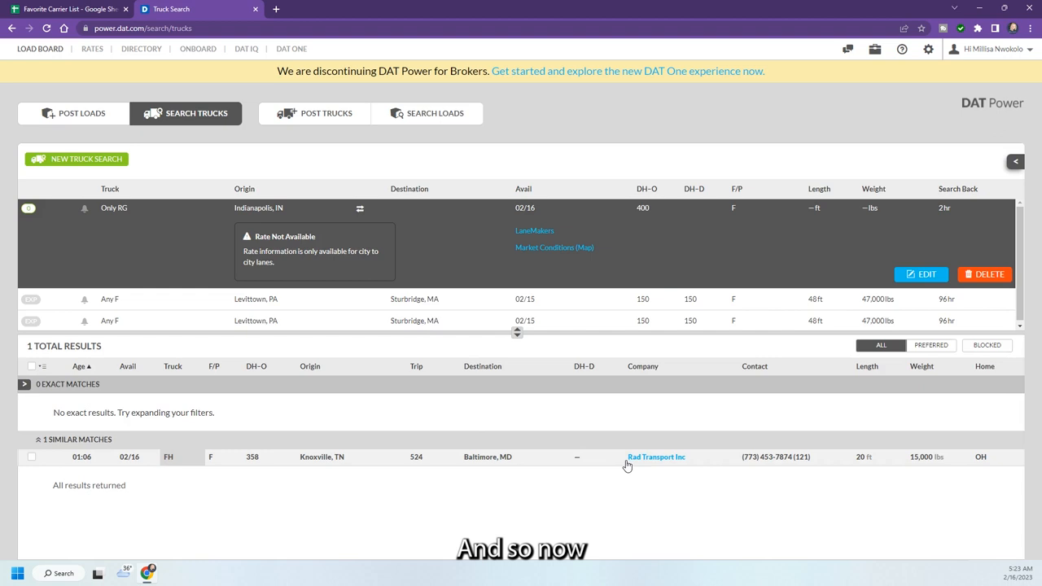
# Check Rad Transport Inc details and change the origin to Milwaukee, WI
pyautogui.click(921, 273)
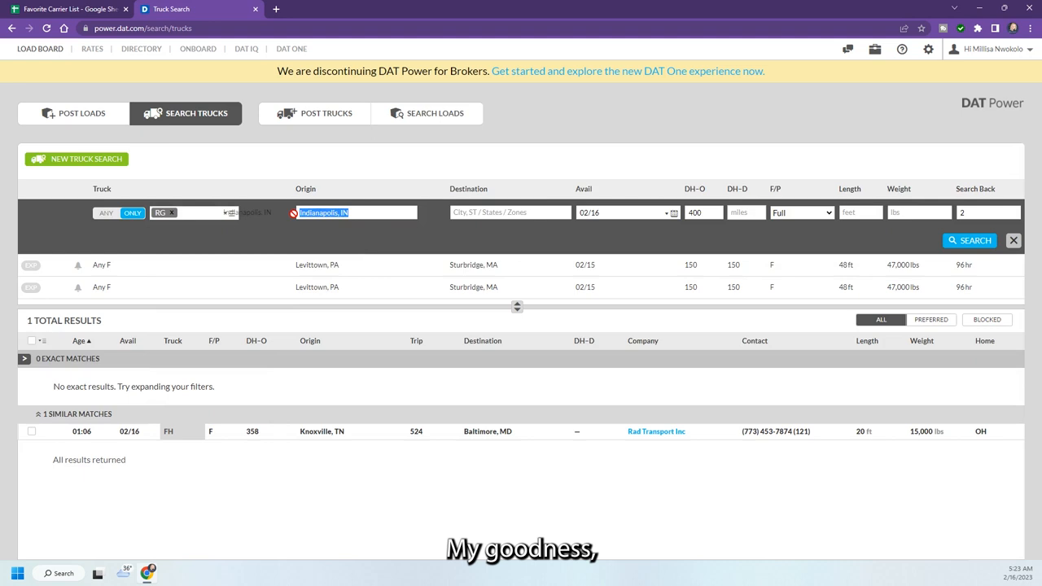
pyautogui.click(969, 241)
pyautogui.write('Houston, TX')
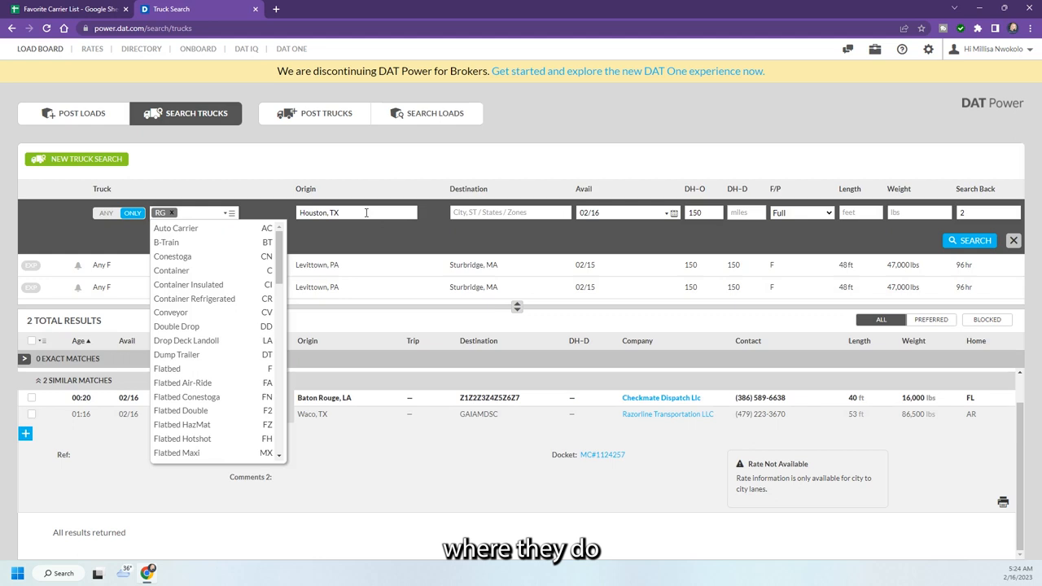
pyautogui.write('MILW')
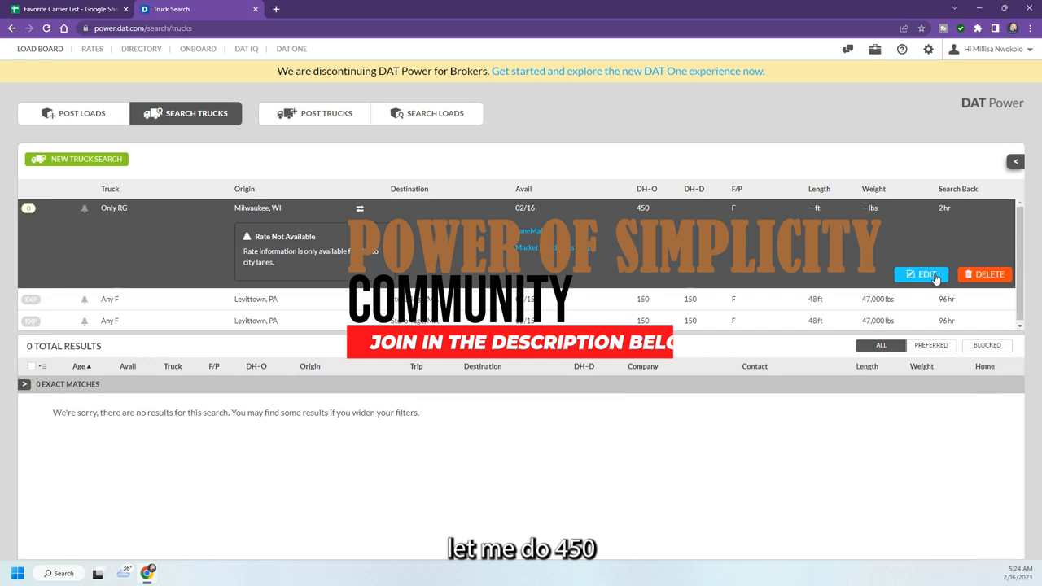
# Edit the search to a 02/16–02/28 availability window from Chicago, IL, clearing RG
pyautogui.click(921, 273)
pyautogui.write('Los Angeles, CA')
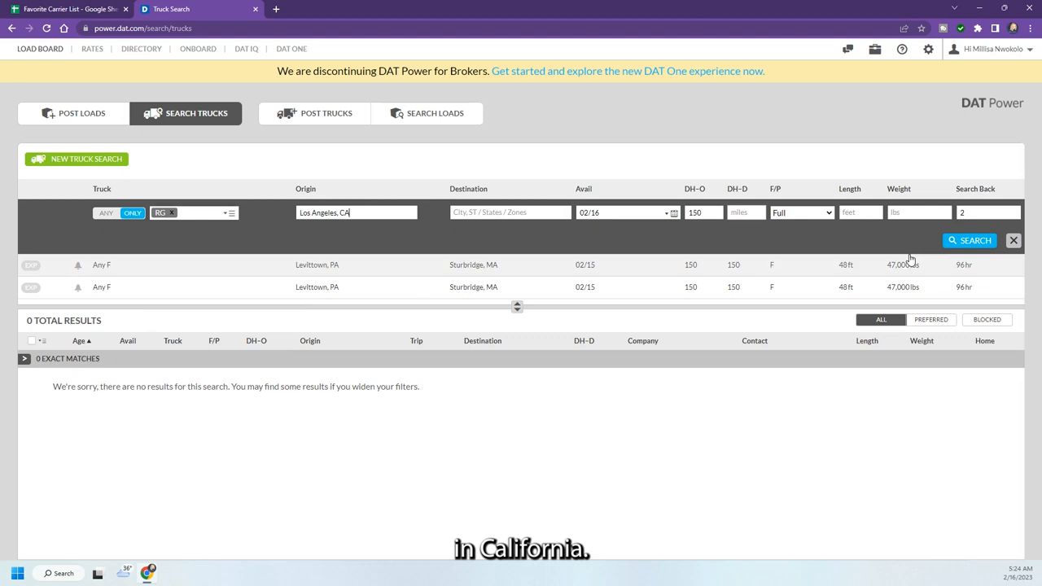
pyautogui.click(674, 213)
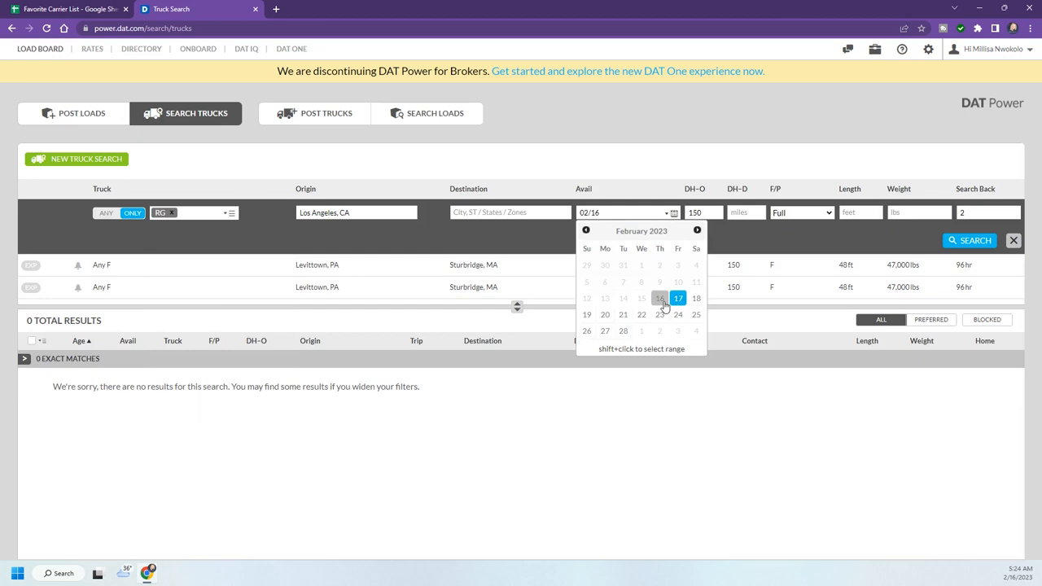
pyautogui.click(624, 331)
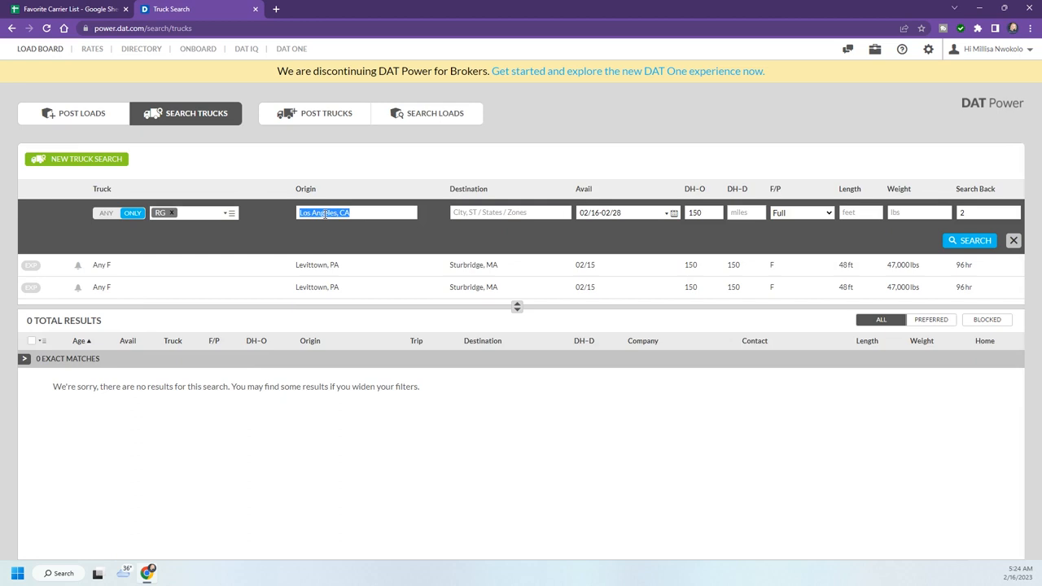
pyautogui.click(969, 240)
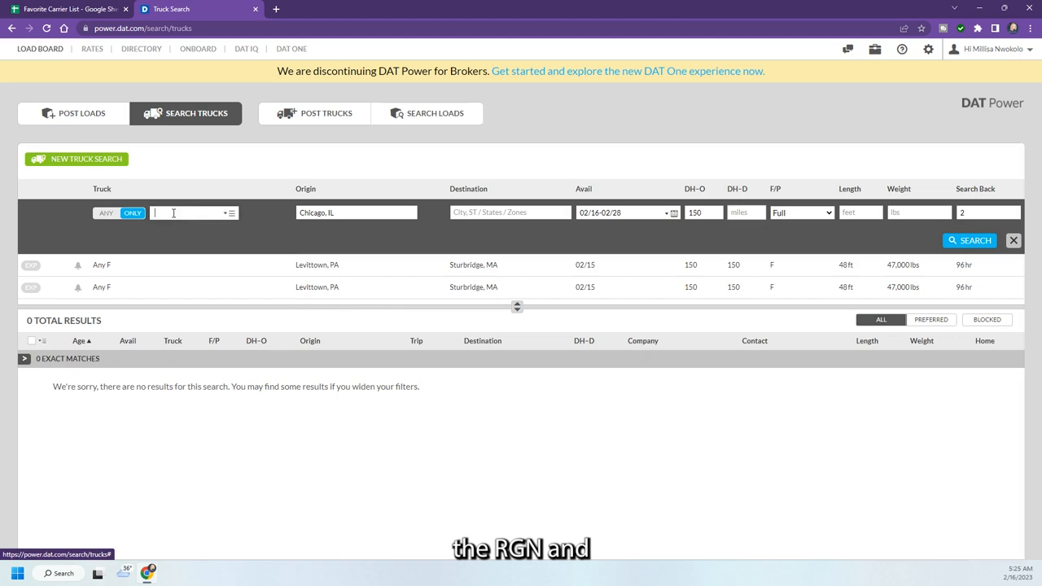
# Search DD and SR trucks, then view the Ixonia, WI load's 5 exact and 2 similar matches
pyautogui.write('SR')
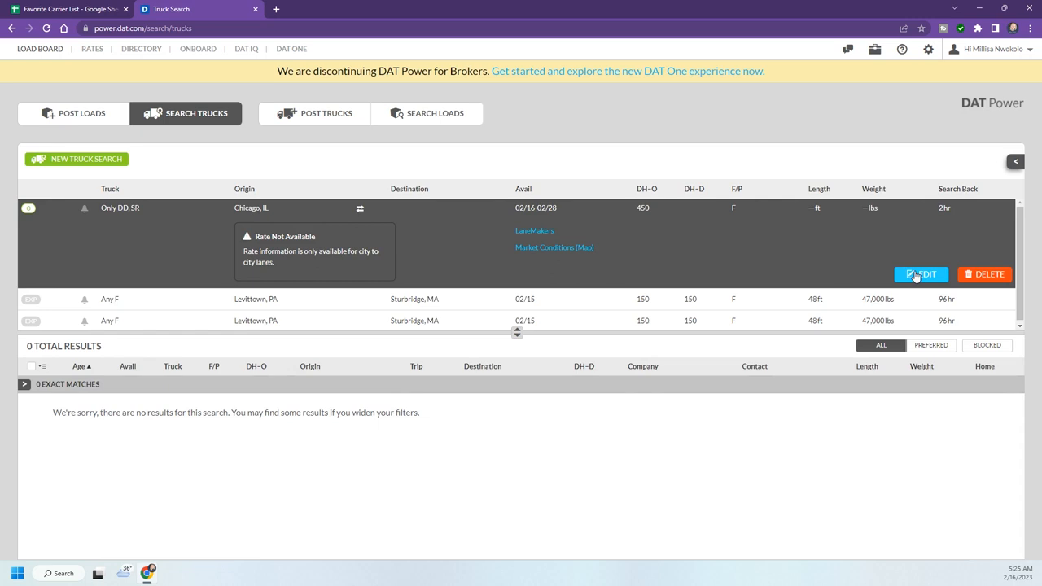
pyautogui.click(921, 275)
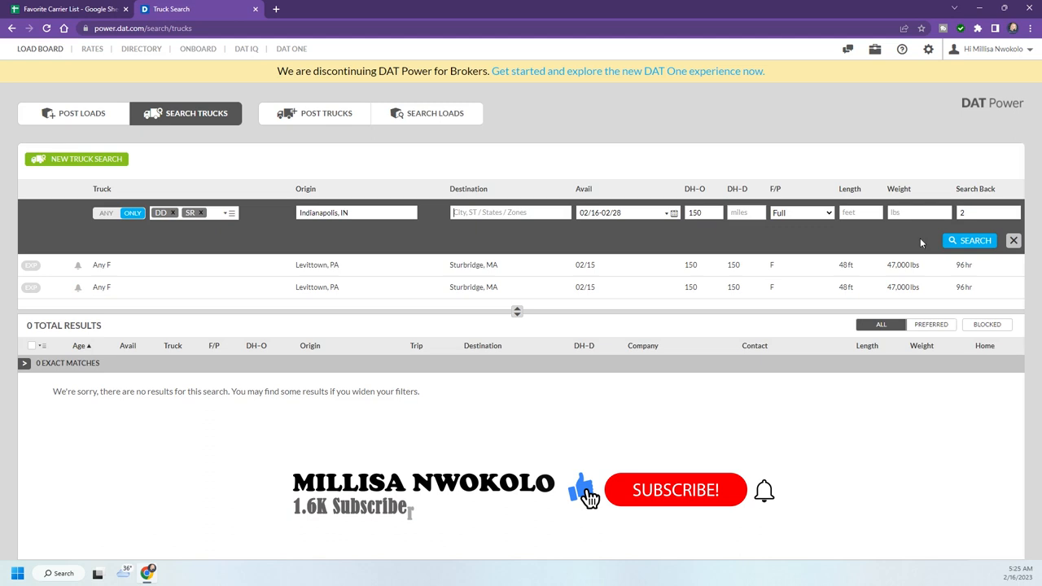
pyautogui.click(74, 113)
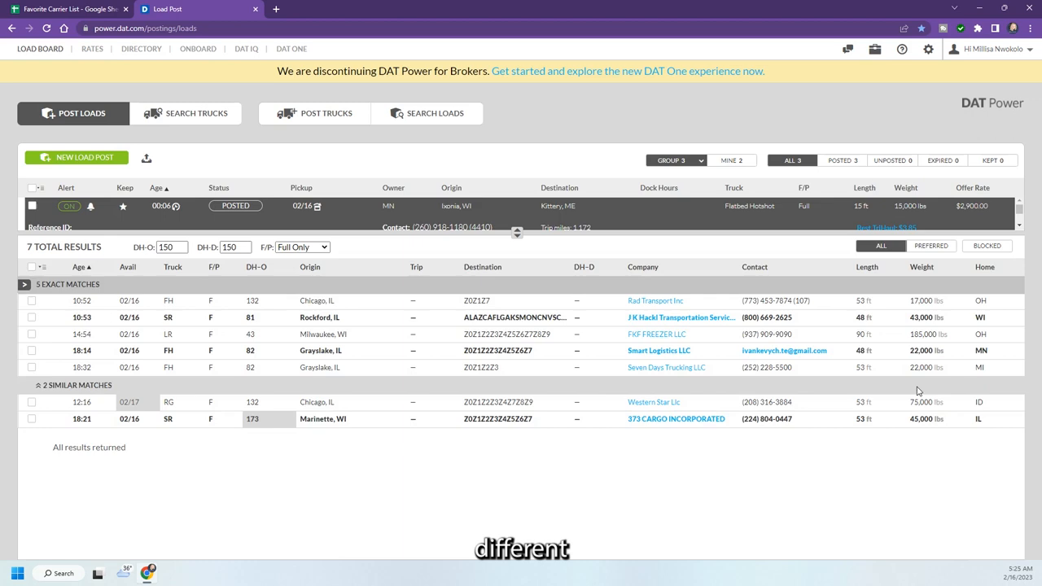
# Show and scroll through the 16 truck matches for the Step Deck or RGN load
pyautogui.click(302, 247)
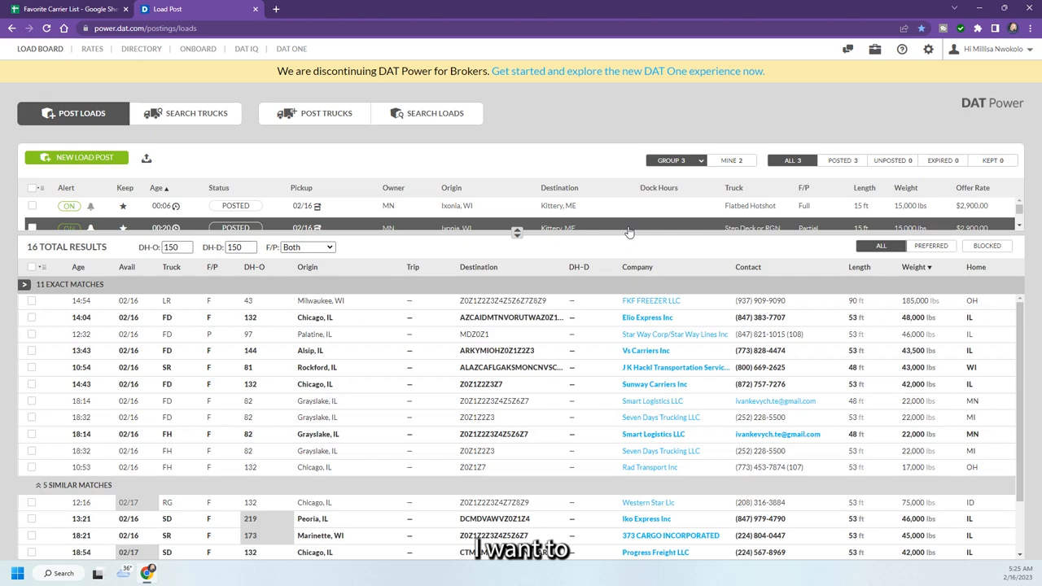
pyautogui.scroll(-3)
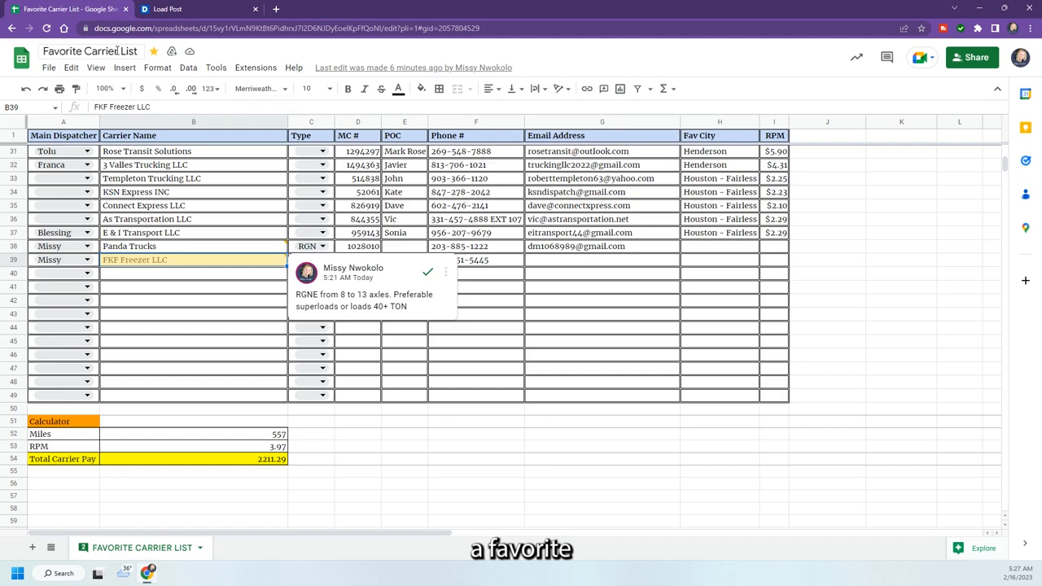
# Scroll to row 39 and read the comment on FKF Freezer LLC
pyautogui.scroll(-3)
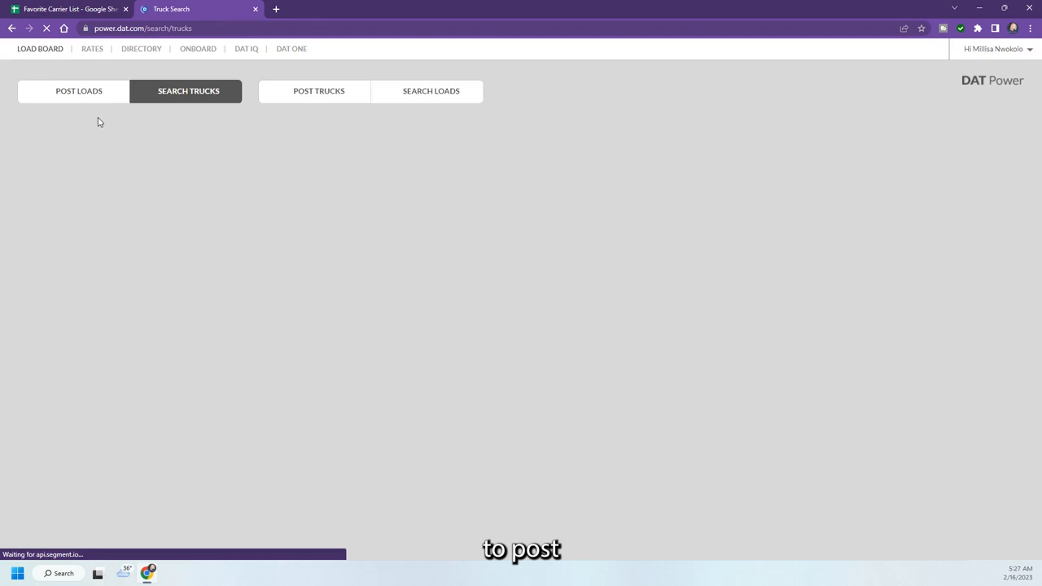
# Expand the FKF FREEZER LLC match under Post Loads, then return to the carrier spreadsheet
pyautogui.click(79, 90)
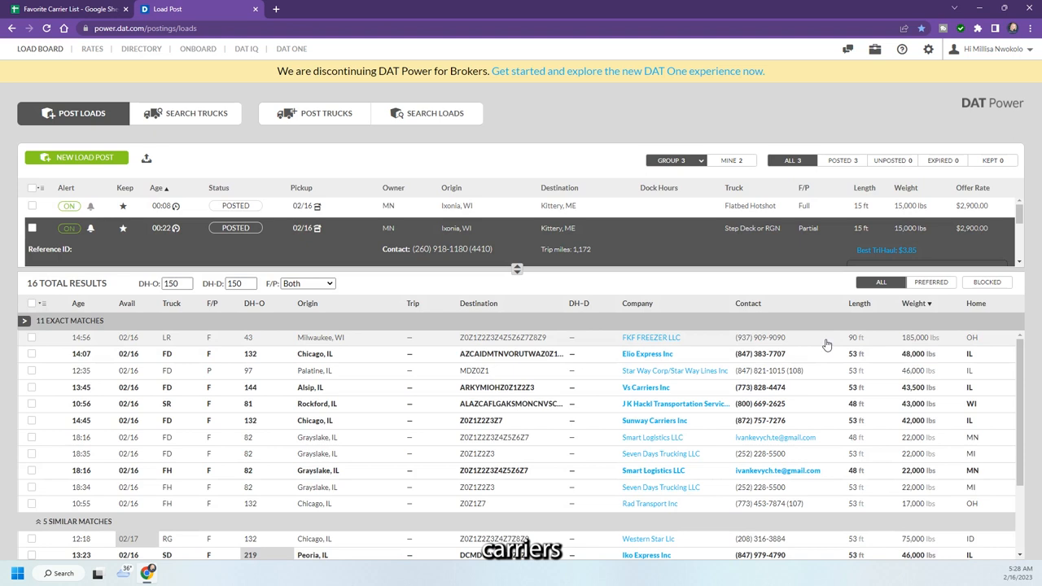
pyautogui.click(26, 337)
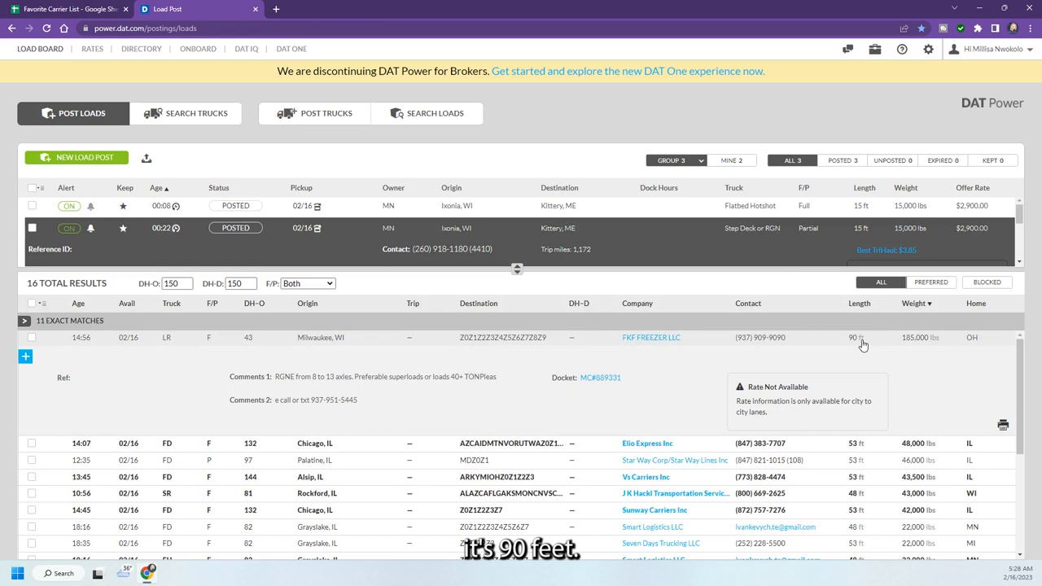
pyautogui.click(70, 9)
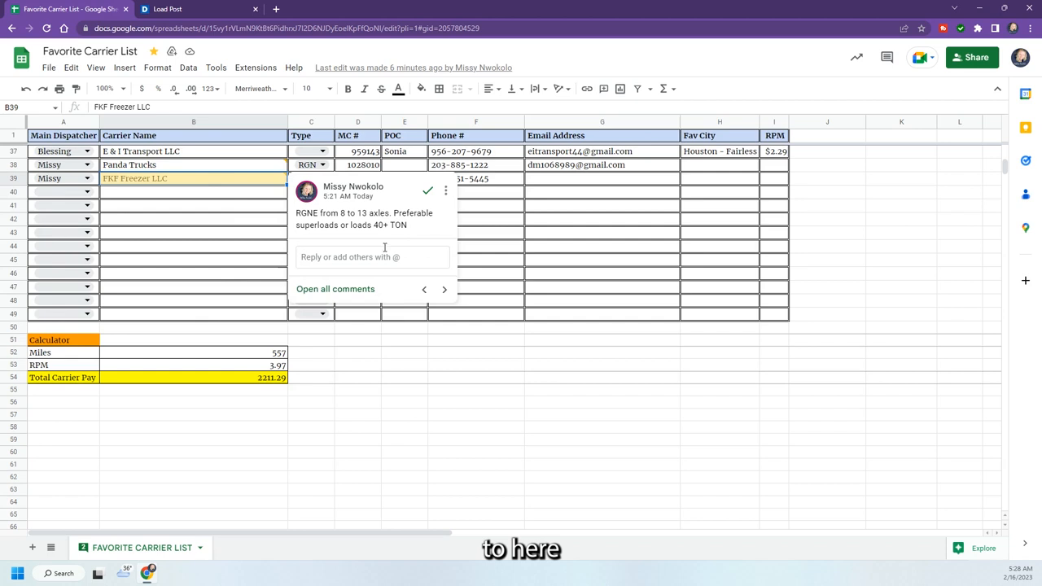
# Post the reply '90 FEET, STRETCH TRAILER' on the FKF Freezer LLC comment
pyautogui.write('90 FEET, STRETCH TRA')
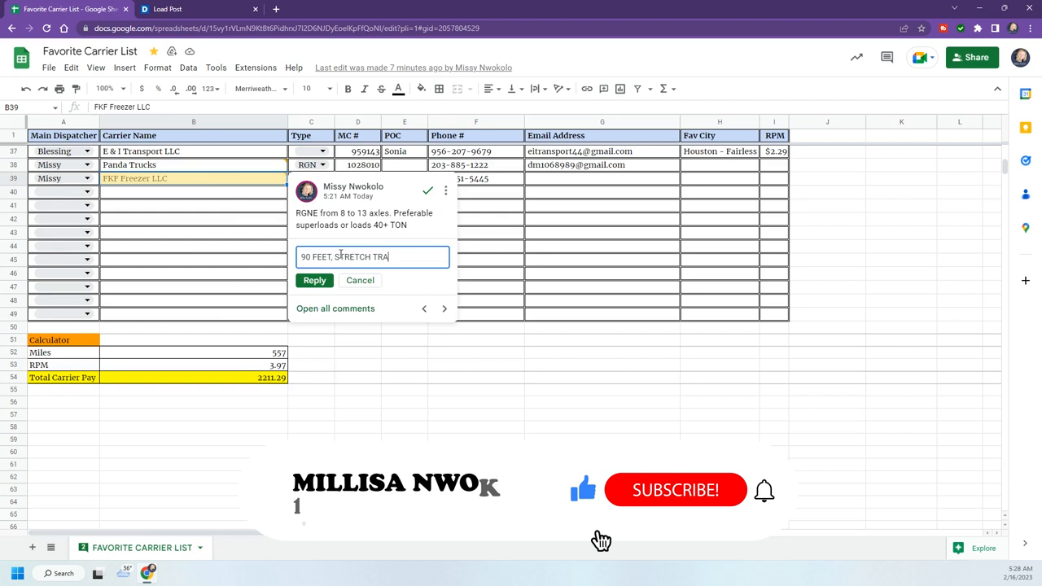
pyautogui.click(314, 280)
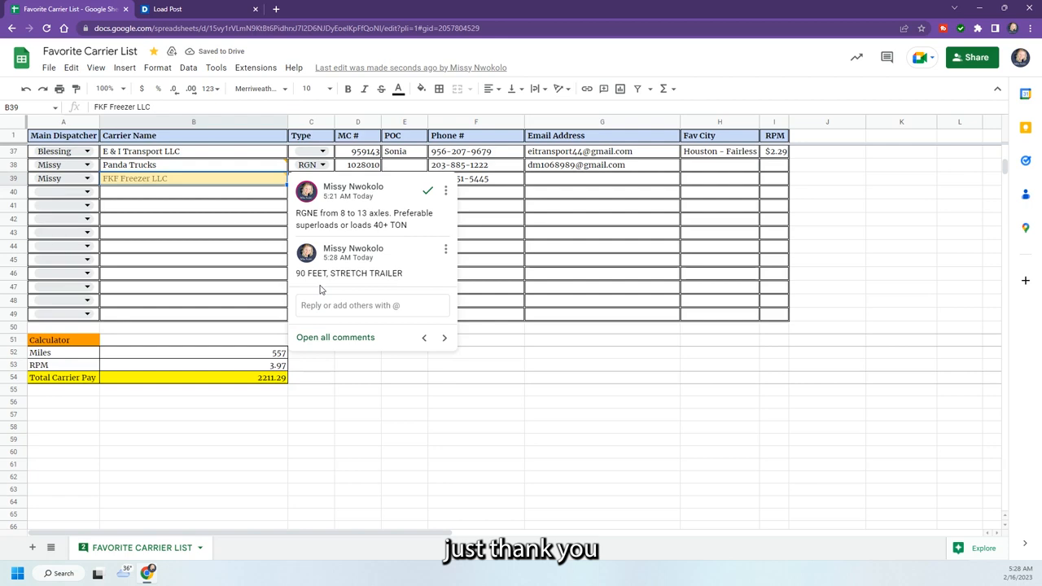